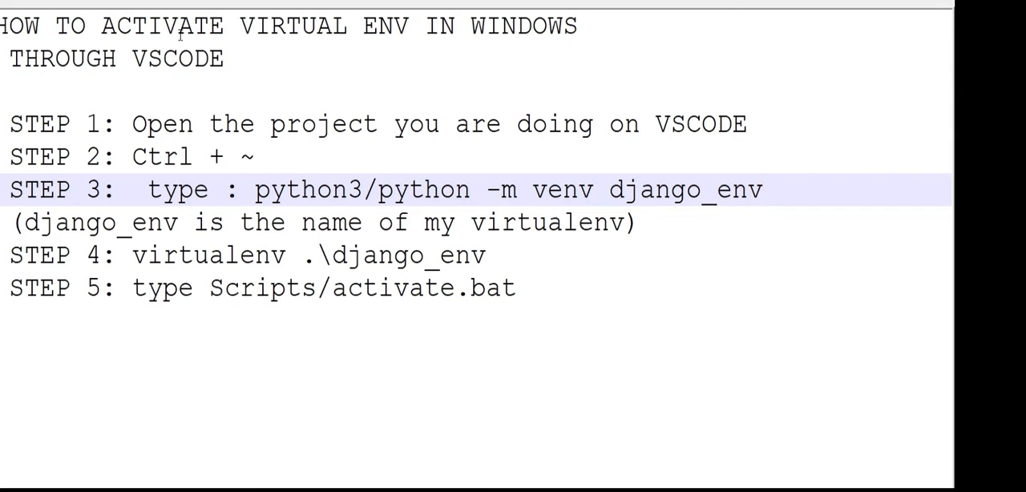
- Browse to and select myDjangoBlog as the workspace folder
click(763, 189)
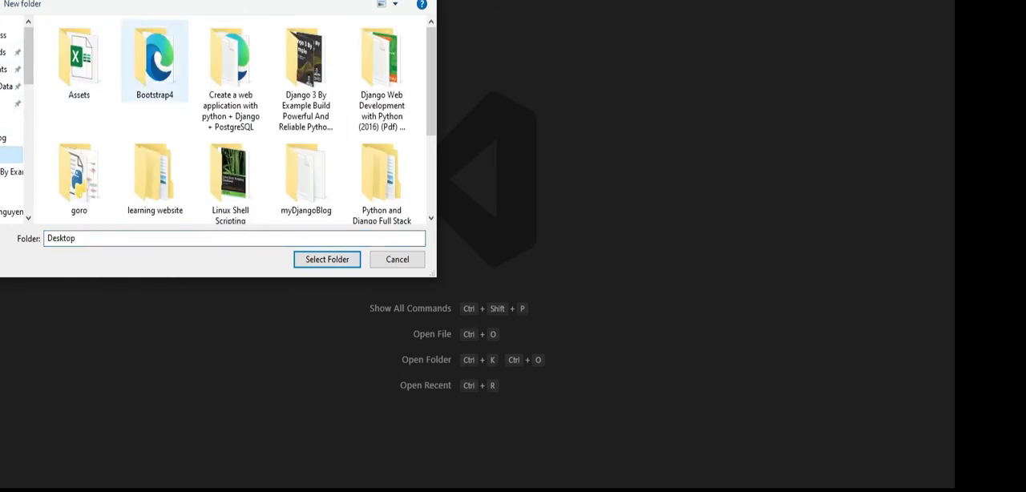
click(154, 170)
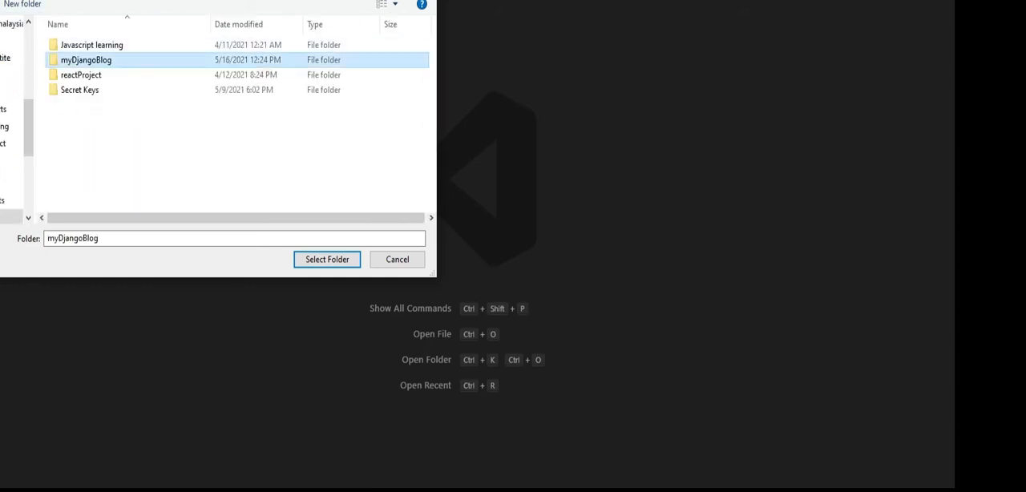
click(327, 259)
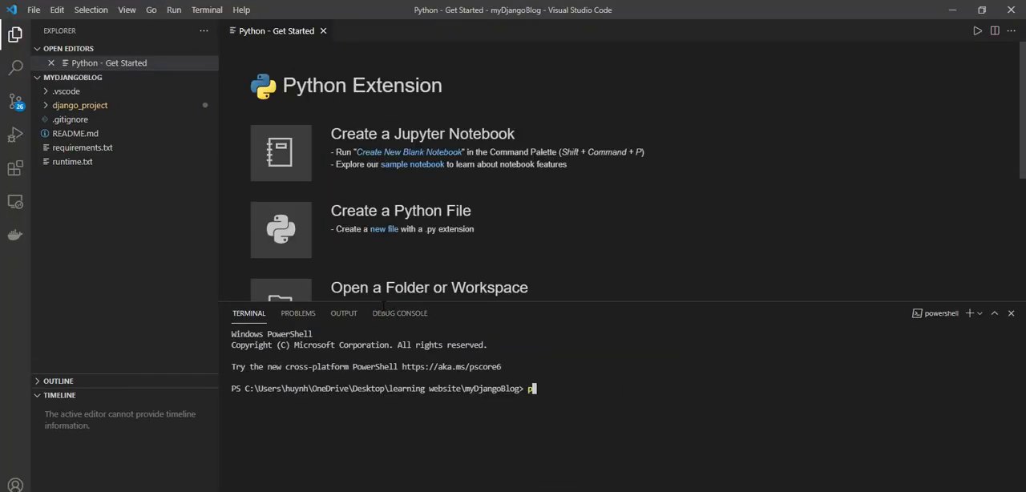
- Run python -m venv django_env in the terminal to create the virtual environment
text(python)
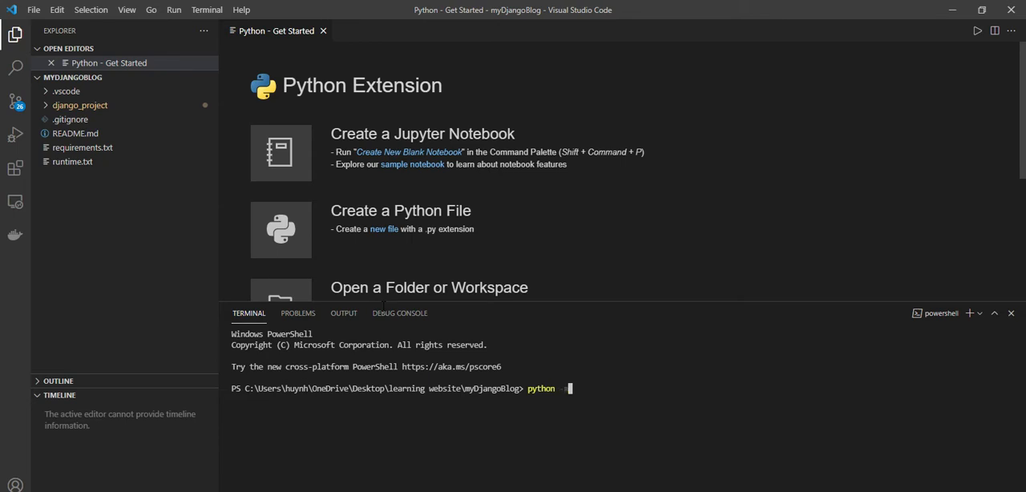
text(-m v)
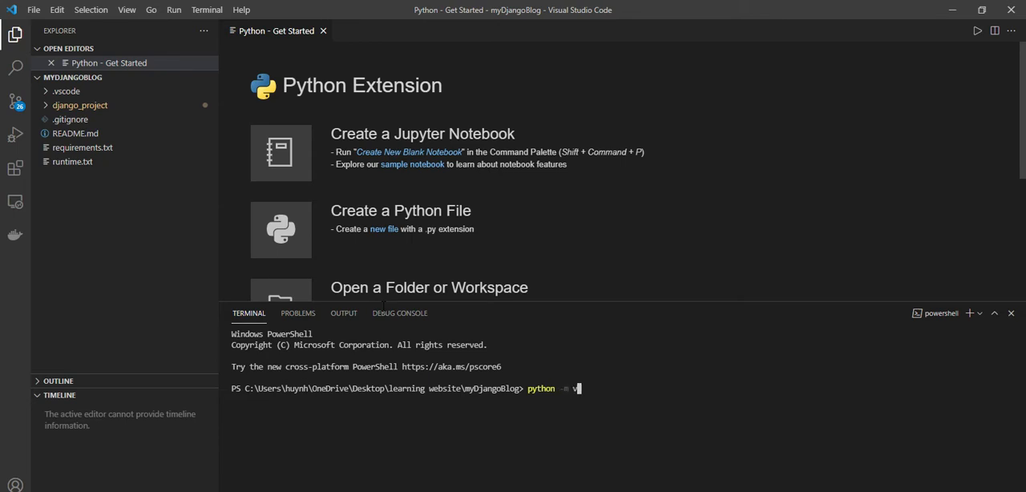
text(venv)
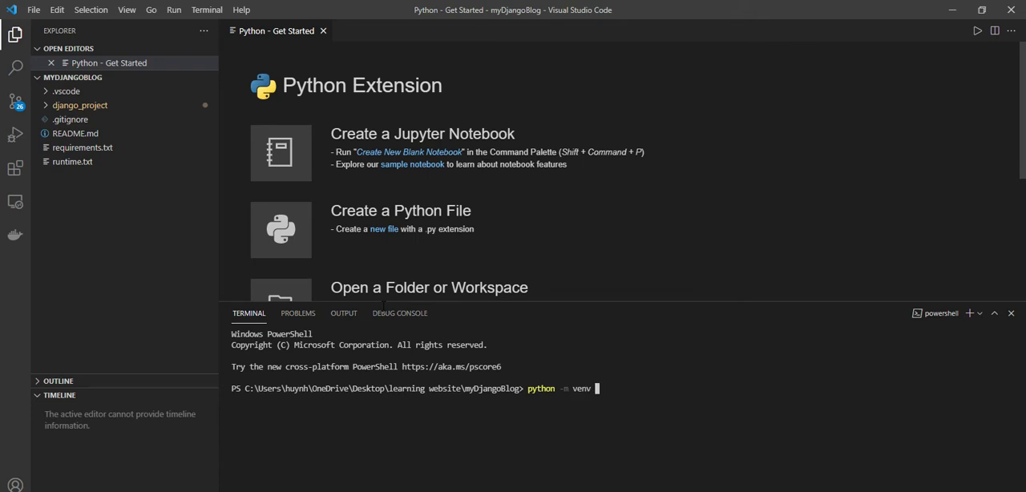
text(django_)
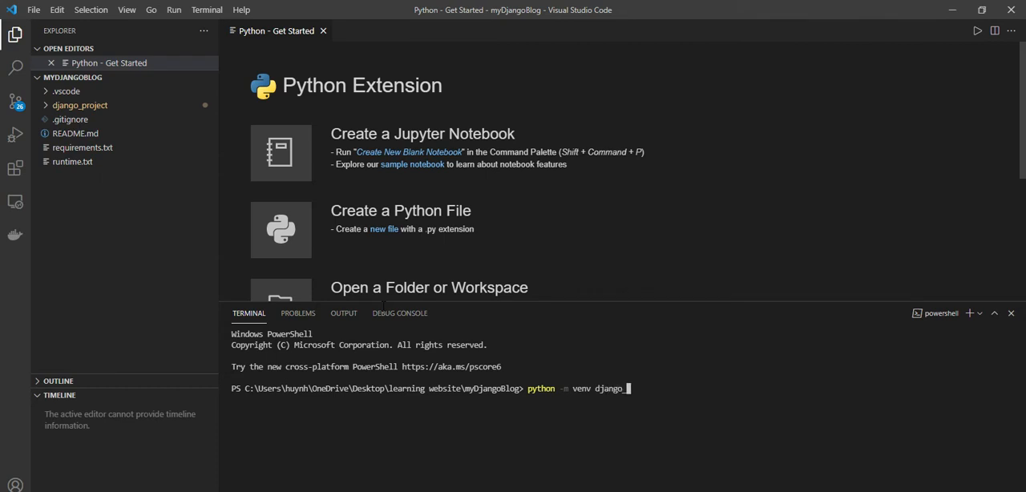
text(env)
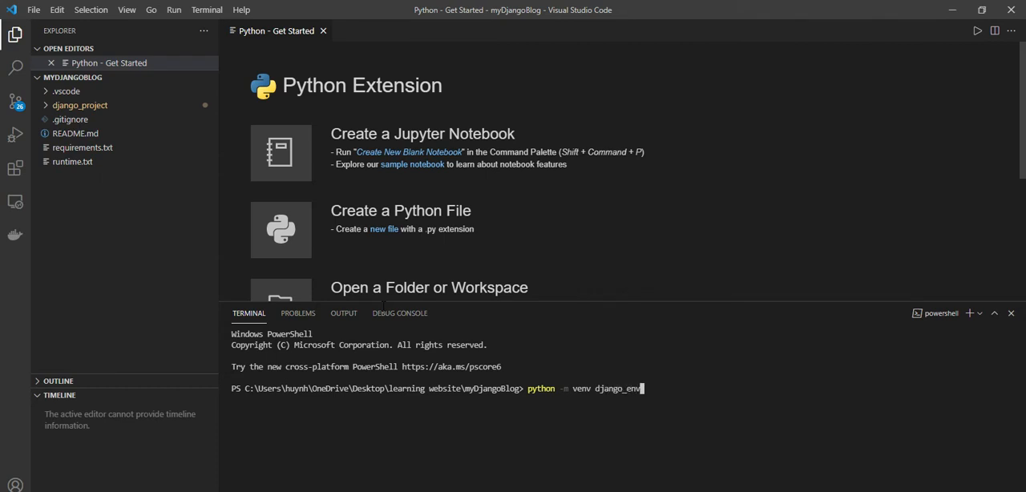
key(Return)
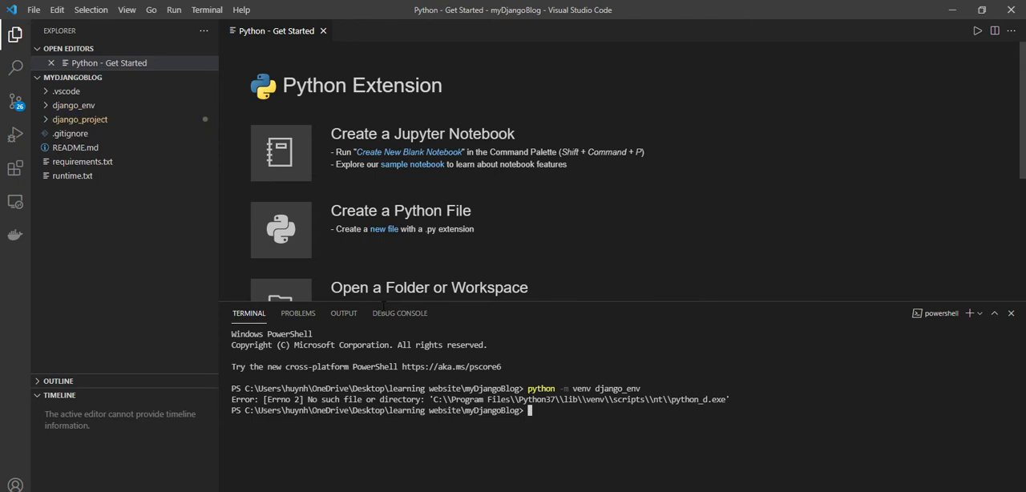
- Close the Get Started page and run virtualenv .\django_env\ in the terminal
click(324, 31)
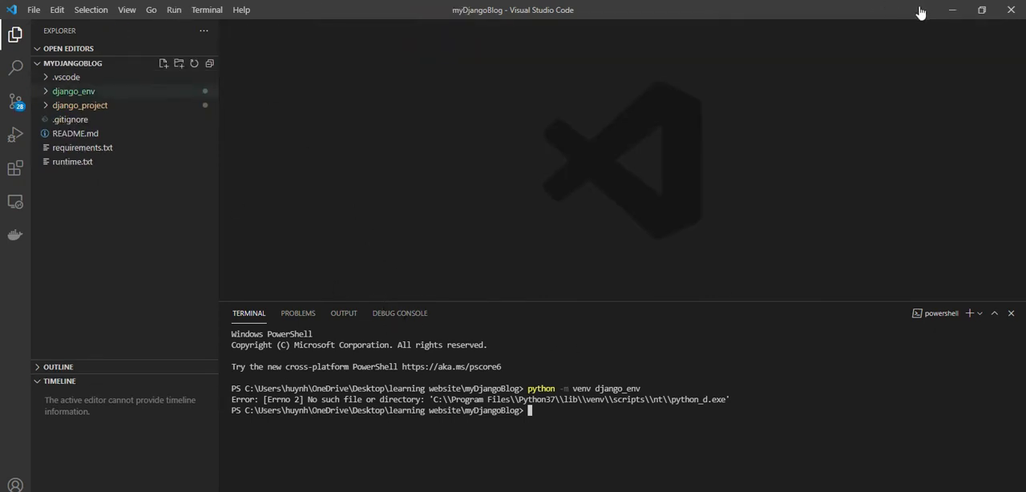
click(74, 89)
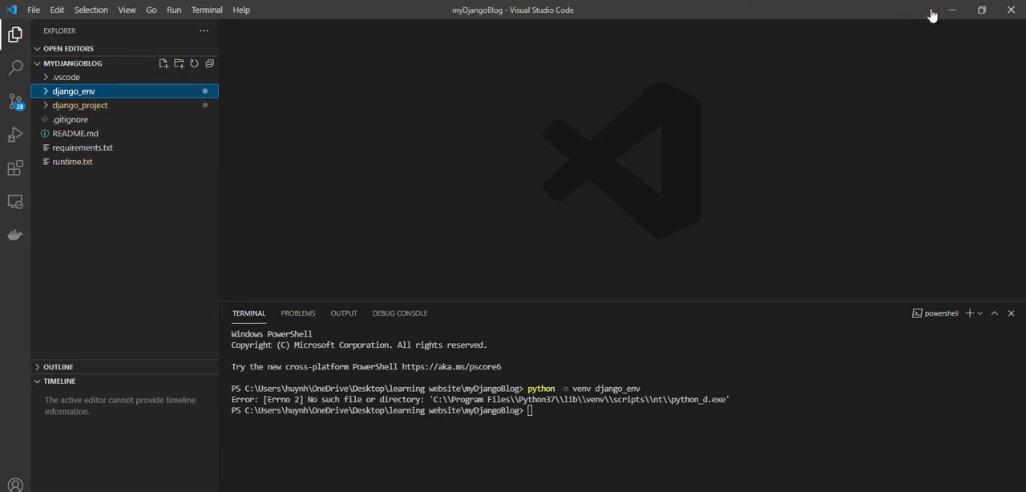
mouse_move(957, 16)
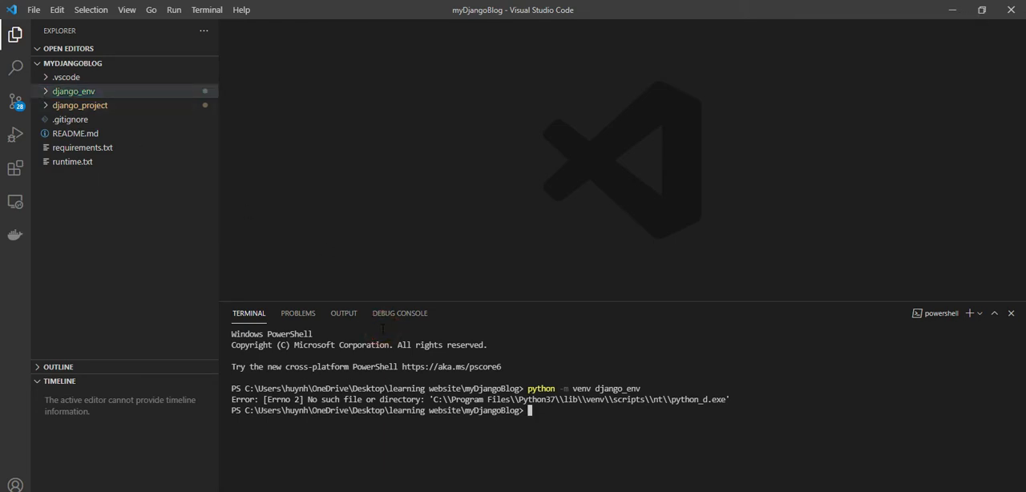
text(virtualevn .\)
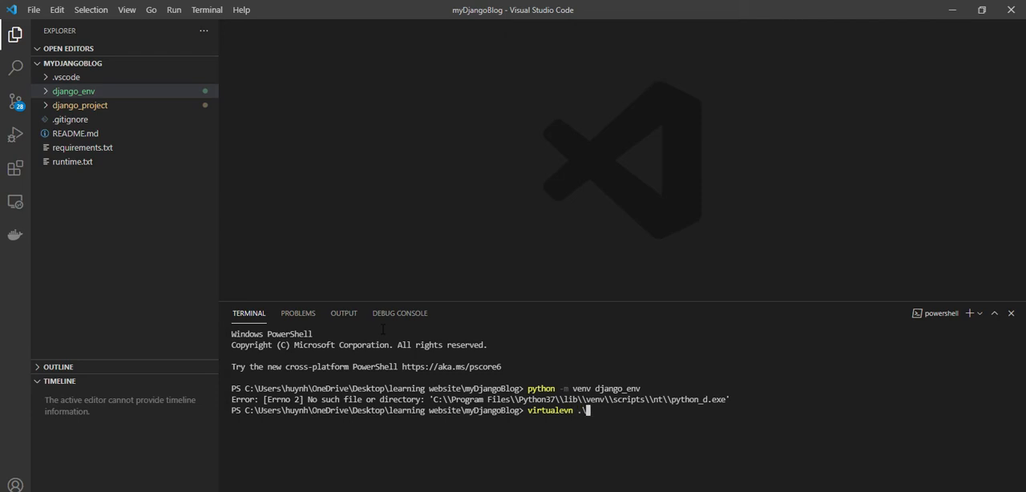
text(django_env\)
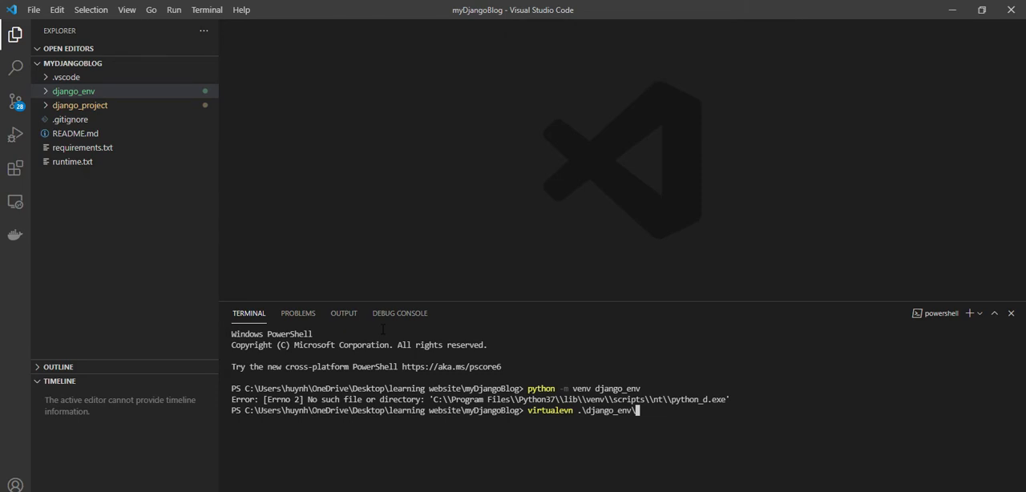
key(Return)
text(virtualenv .\django_env\)
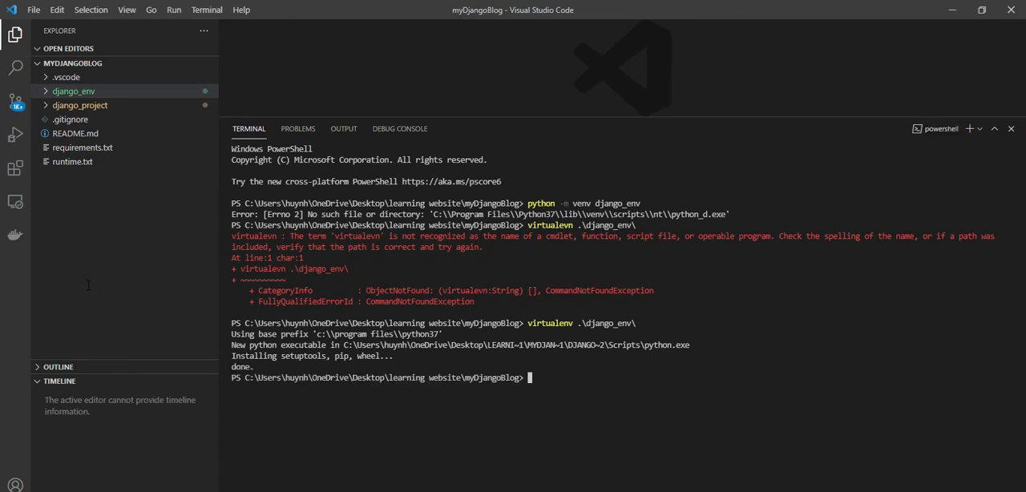
- Correct a mistyped start and run cd .\django_env\ to enter the environment folder
text(Sc)
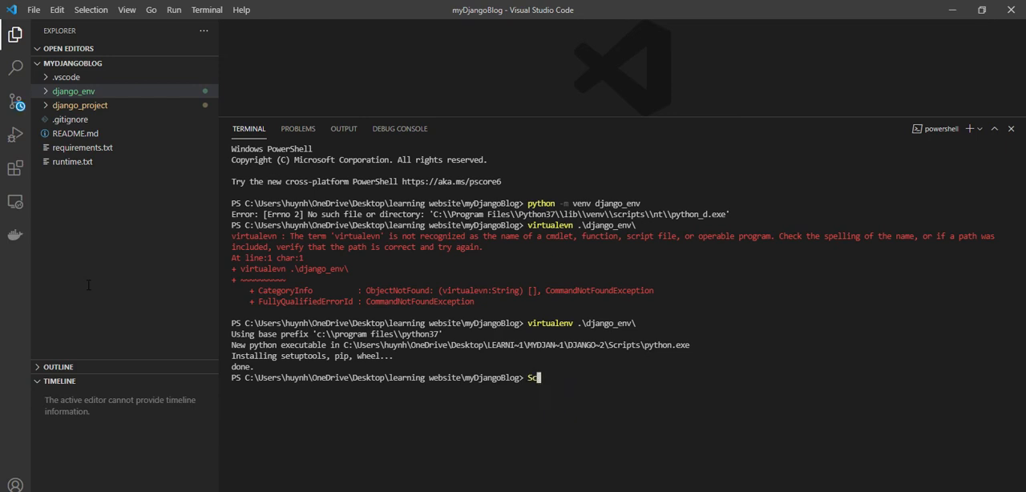
text(rp)
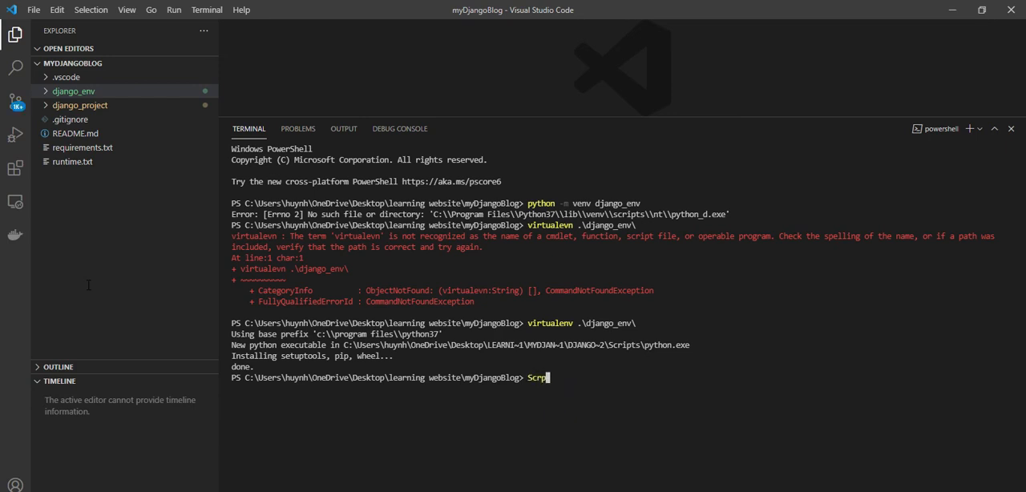
text(ptR)
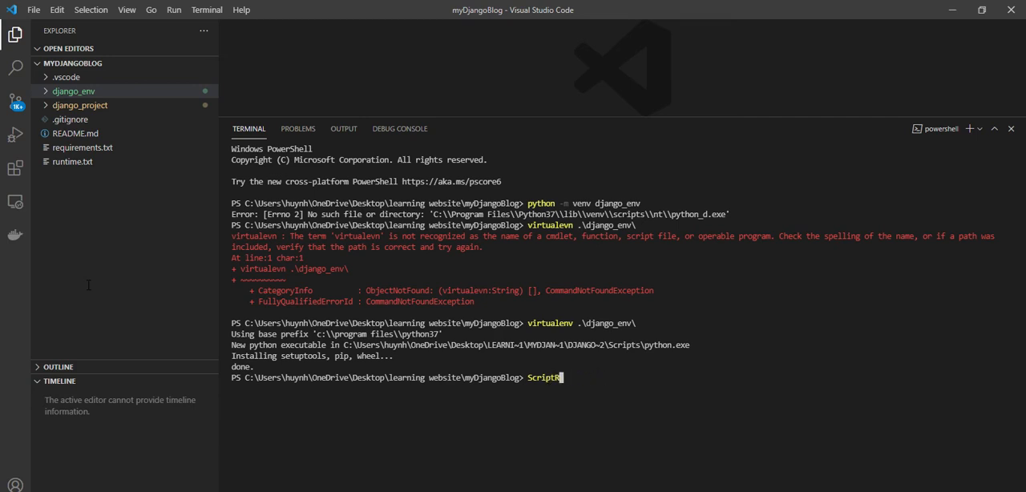
key(Backspace)
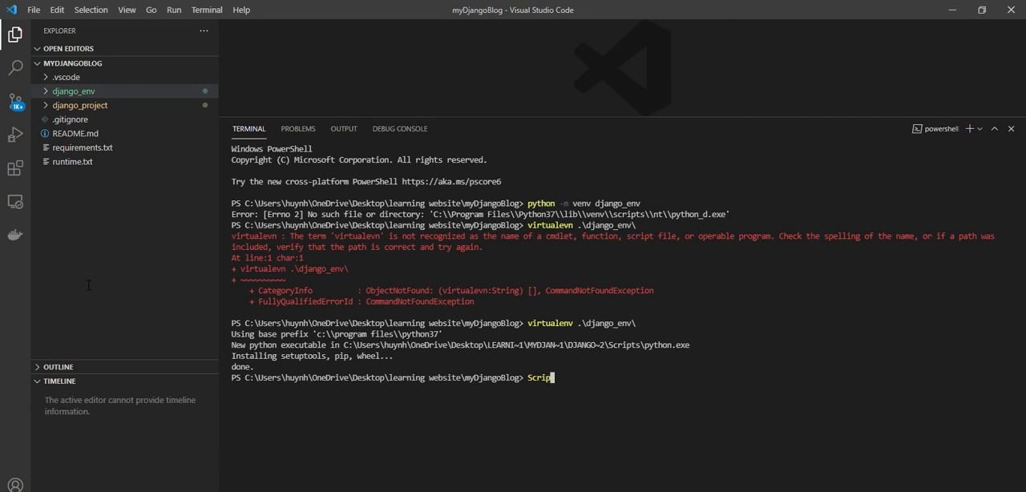
key(Backspace)
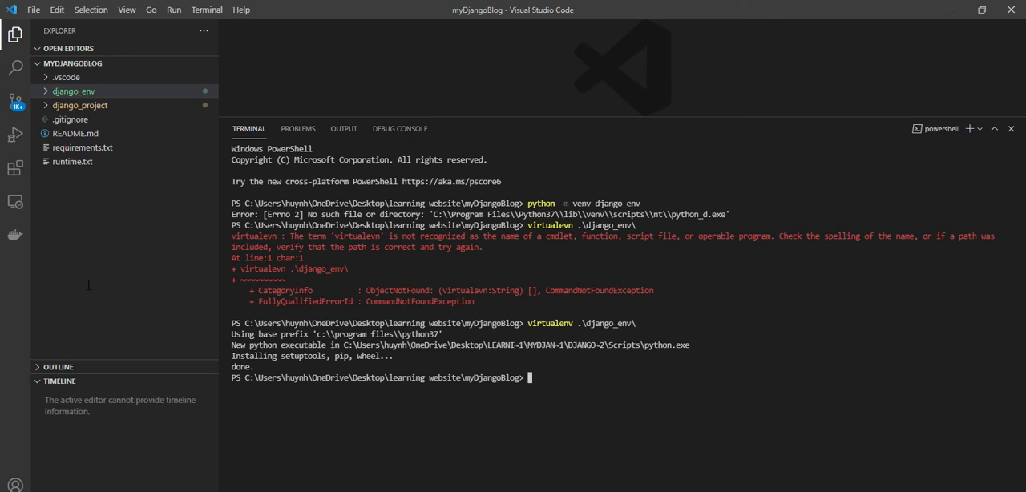
text(c)
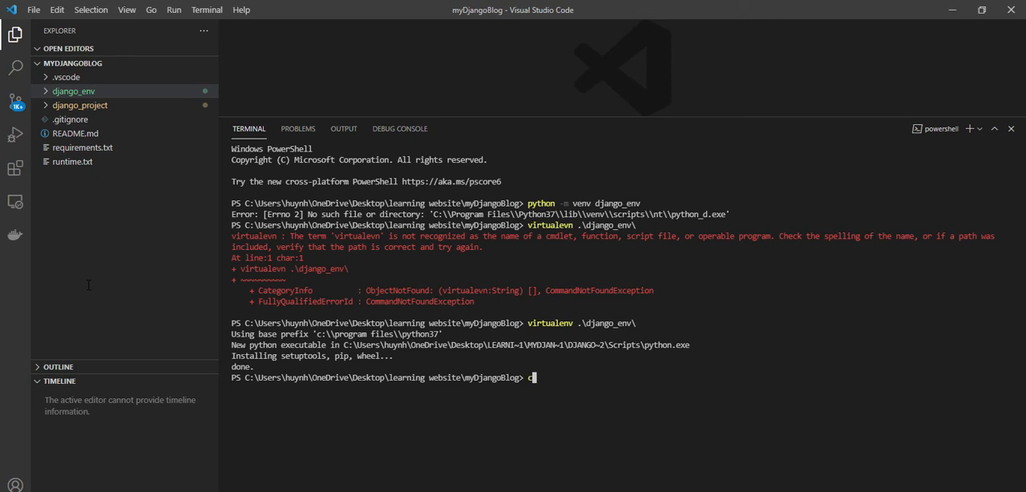
text(d)
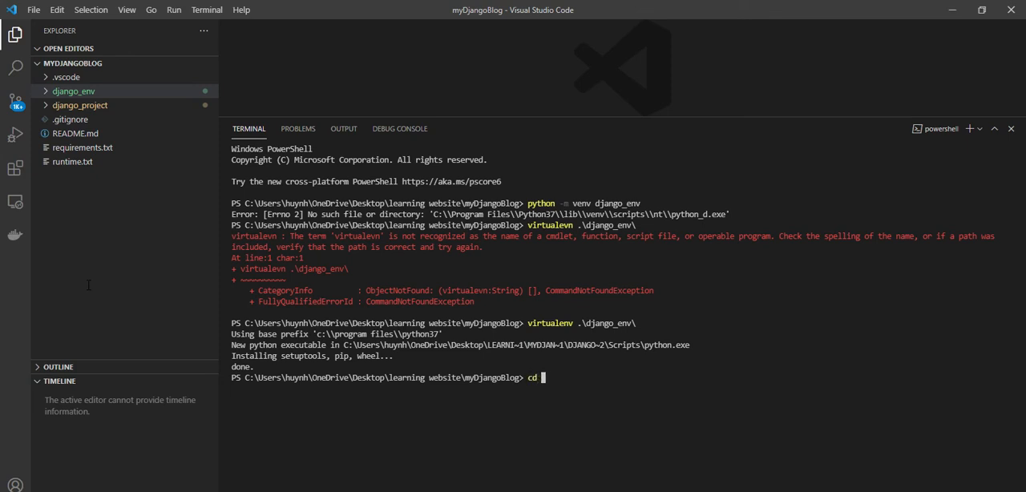
text(d)
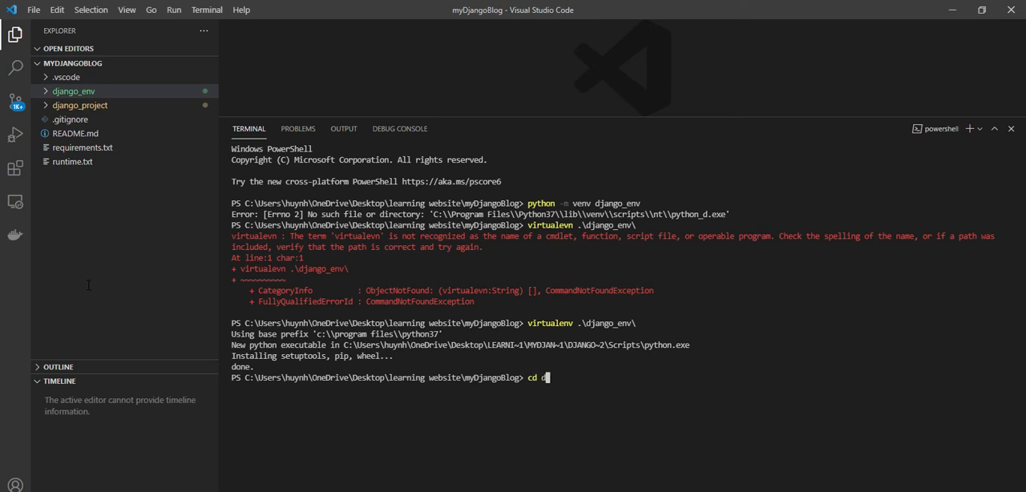
text(.\django_env\)
text(S)
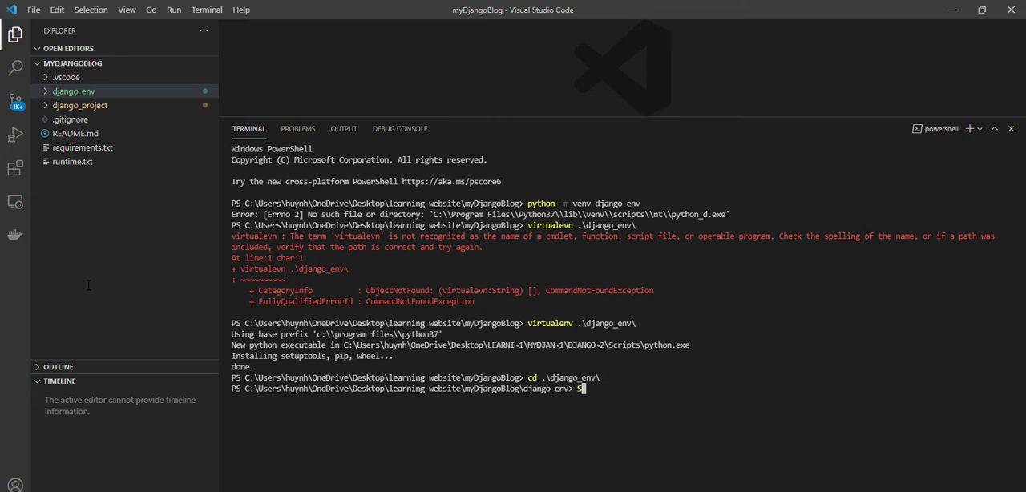
- Run .\Scripts\activate.bat to activate the django_env environment
text(.\Scripts\a)
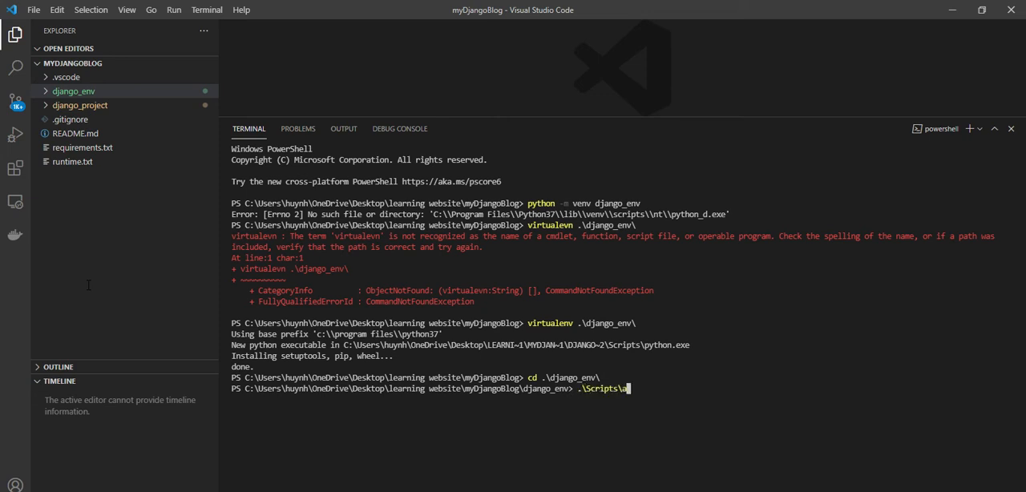
text(ctiva)
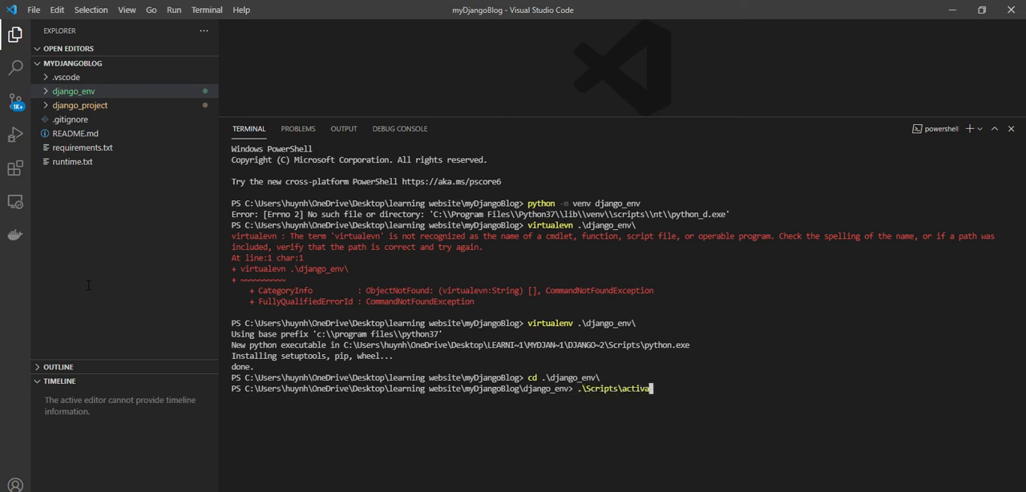
text(te)
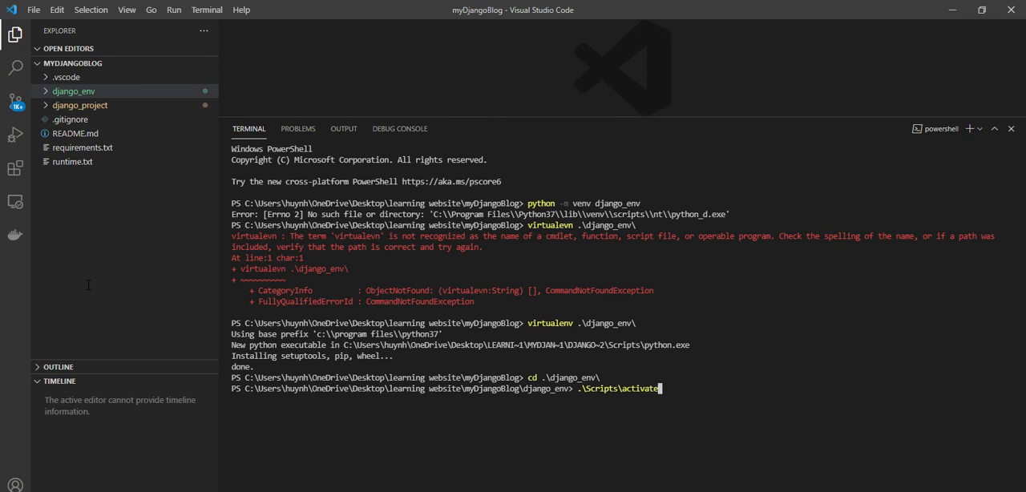
text(.ba)
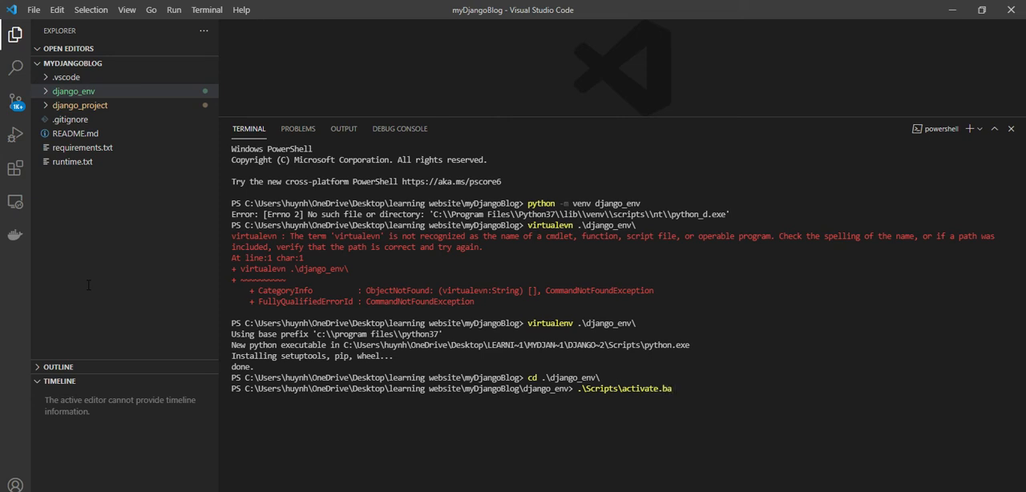
key(Return)
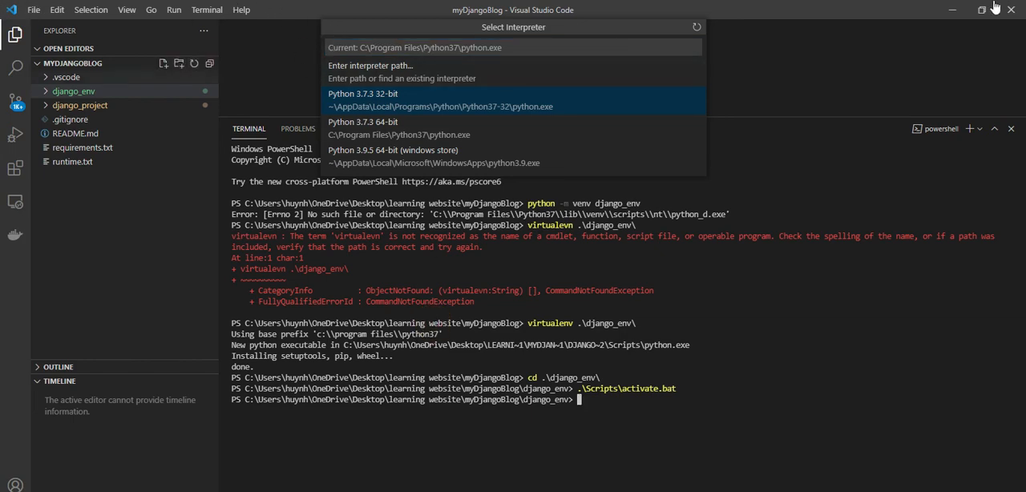
- Choose to browse for an interpreter and navigate from myDjangoBlog into django_env's Scripts folder
click(74, 89)
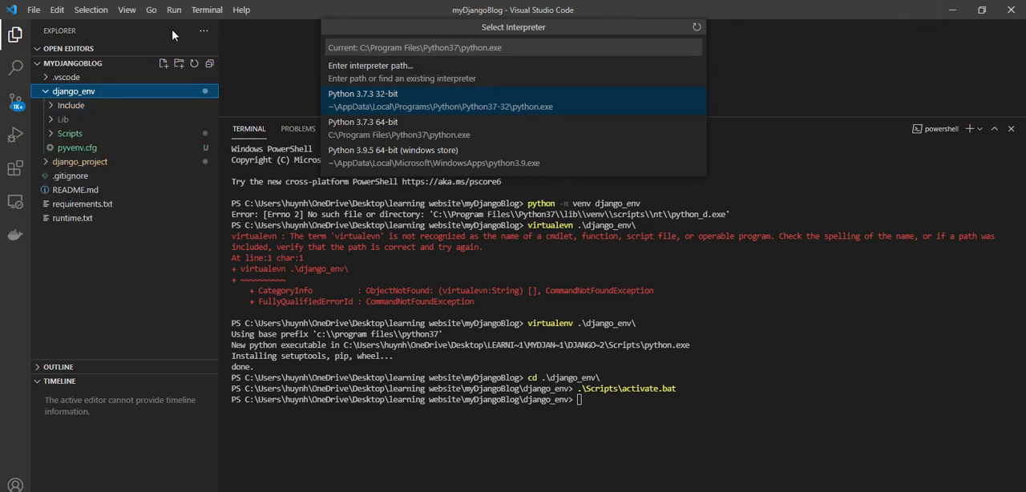
click(369, 64)
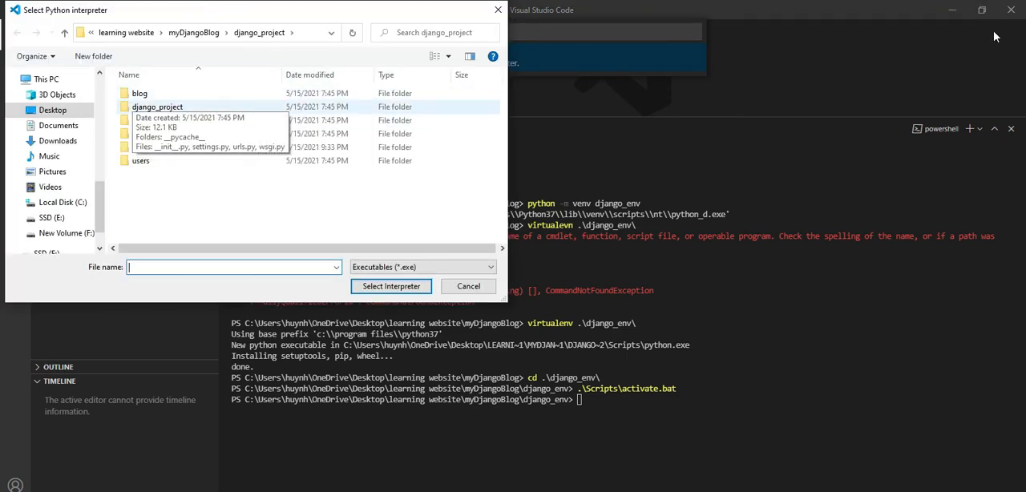
click(64, 32)
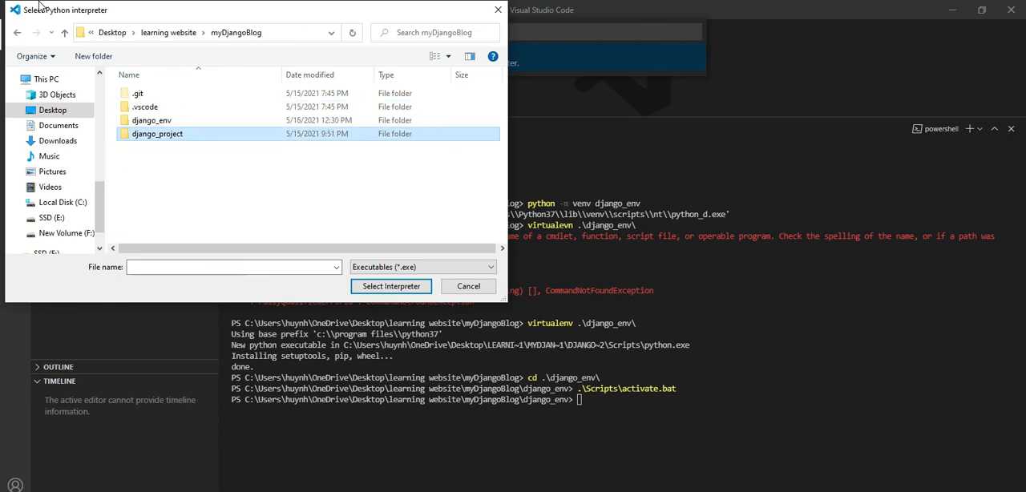
double_click(151, 118)
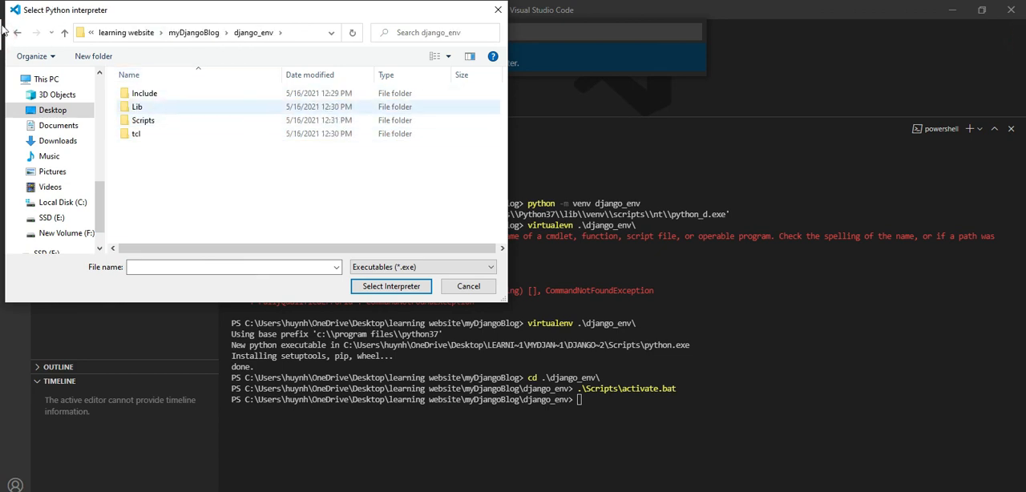
click(143, 118)
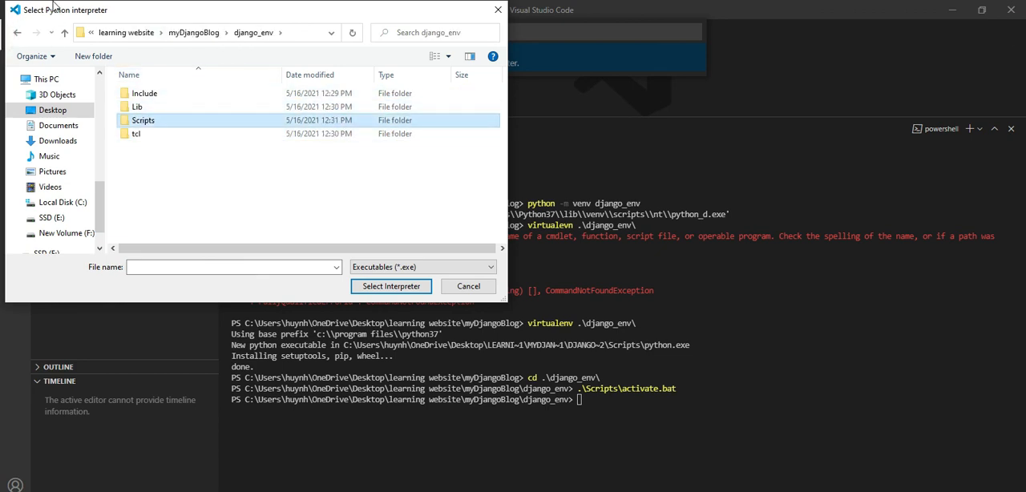
mouse_move(237, 211)
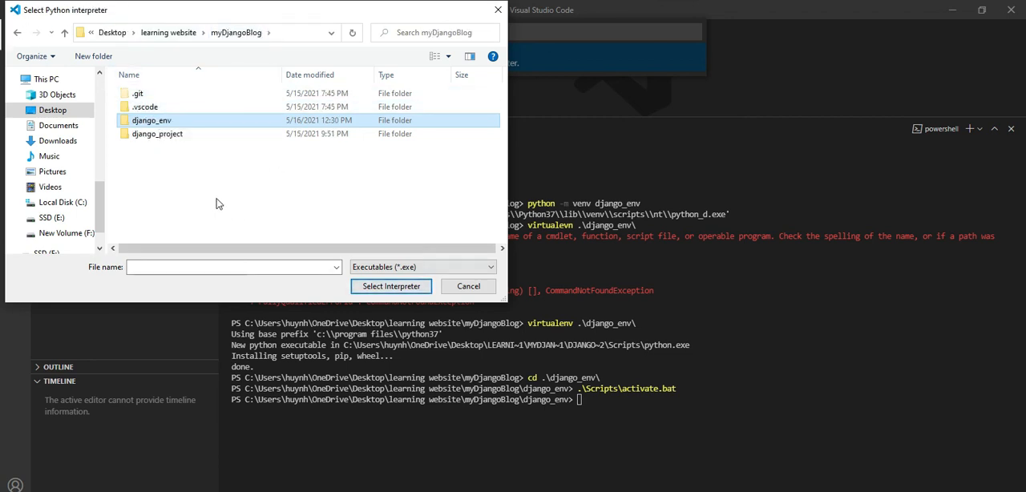
- Select python.exe inside django_env\Scripts as the project's Python interpreter
double_click(151, 119)
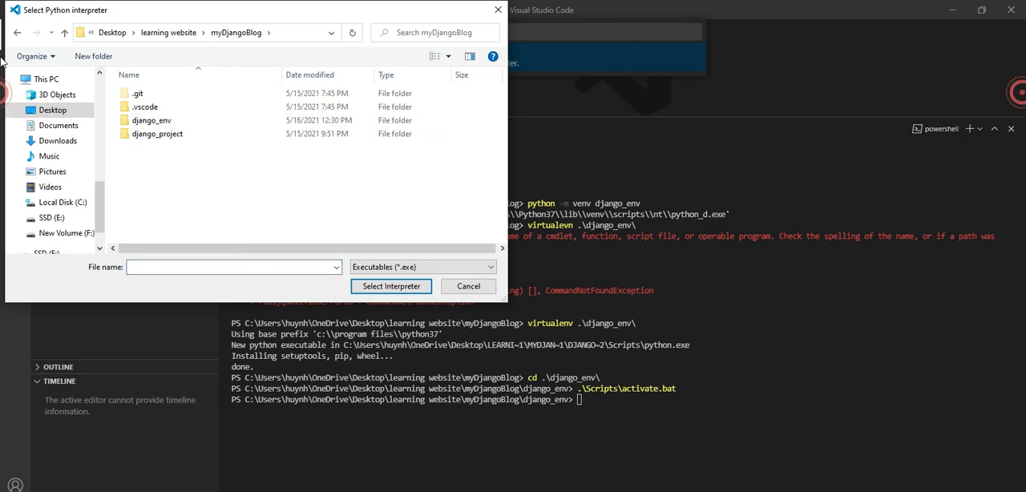
double_click(150, 118)
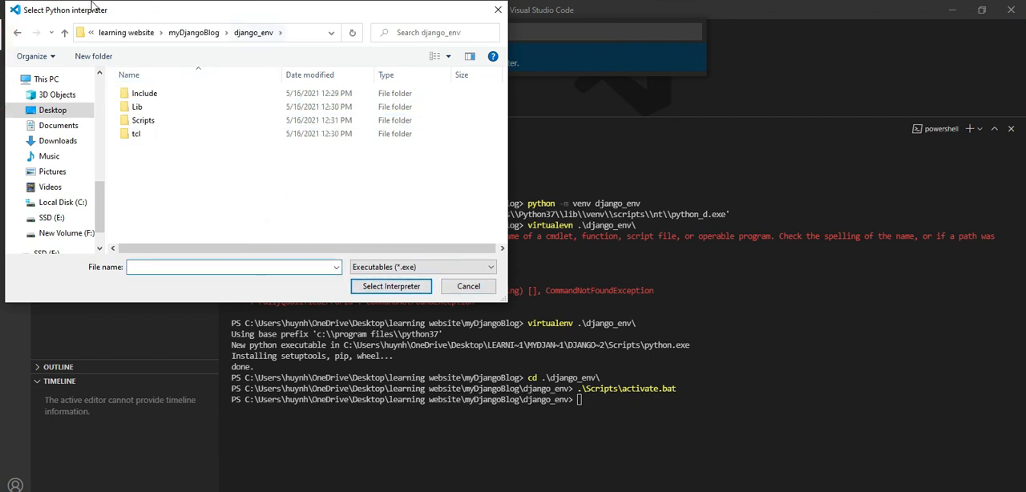
click(142, 120)
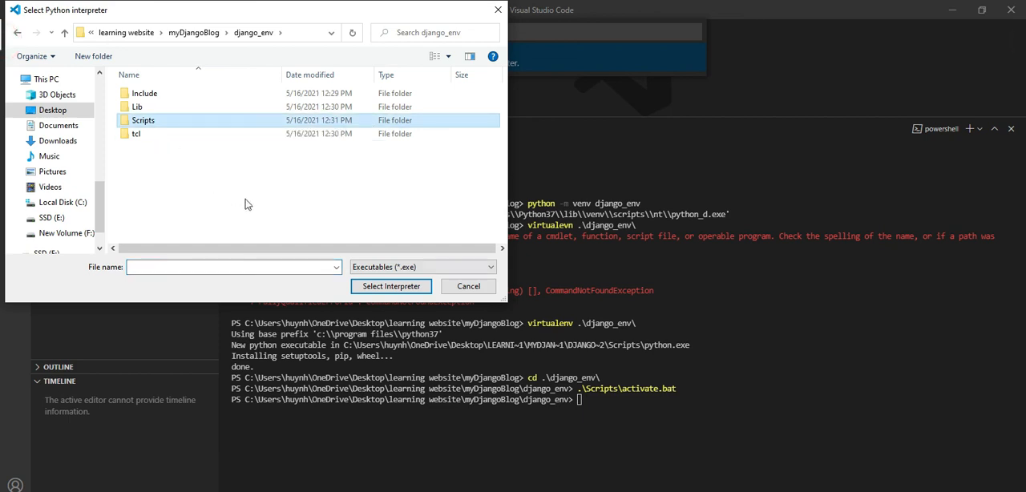
double_click(143, 118)
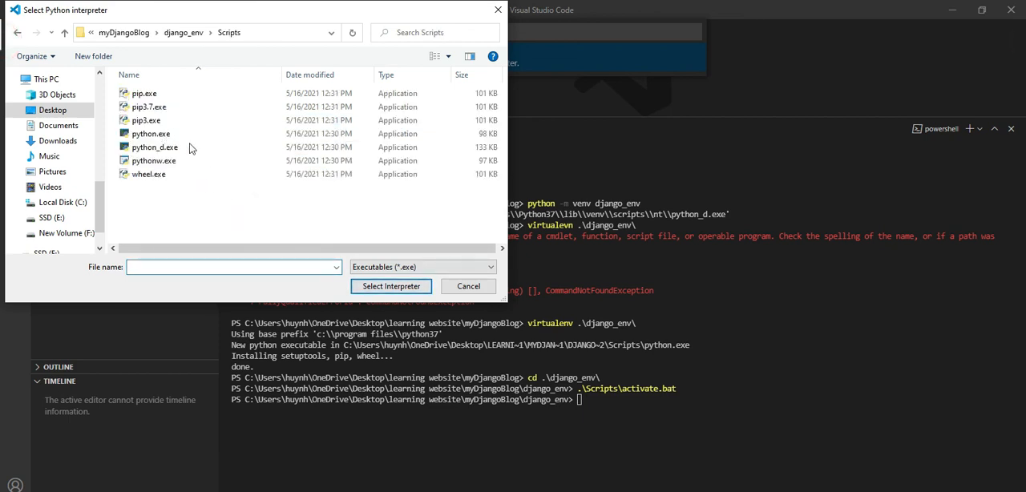
click(151, 133)
text(.\Scripts\d)
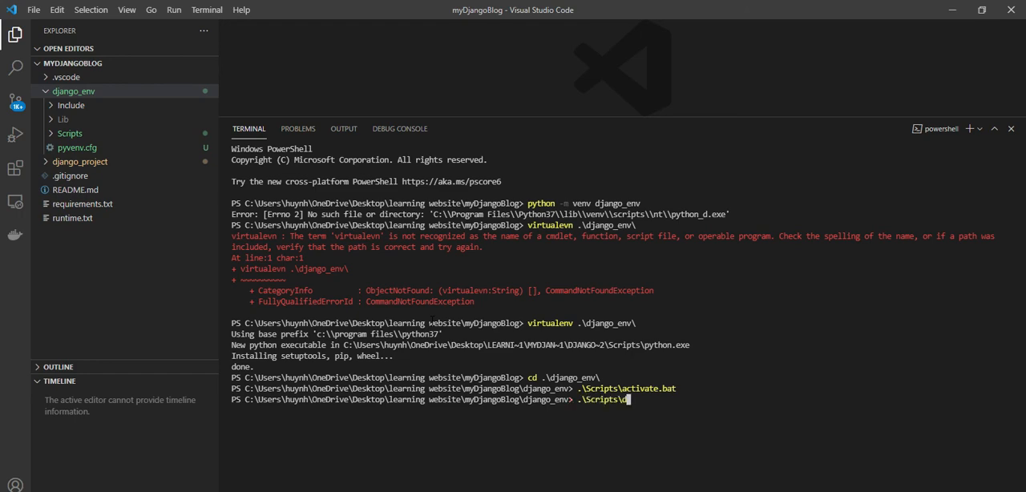
- Run .\Scripts\deactivate.bat in the terminal to leave the virtual environment
key(Return)
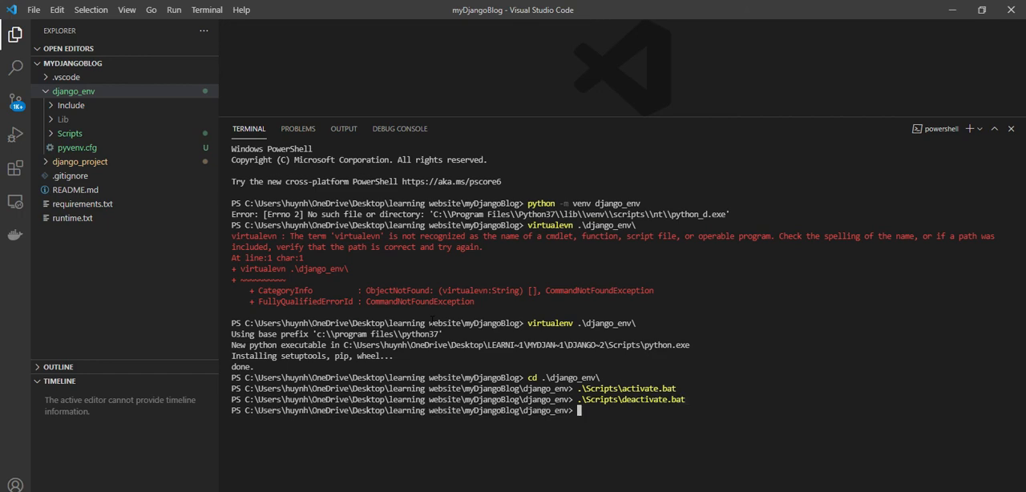
text(.\Scripts\deactivate.bat)
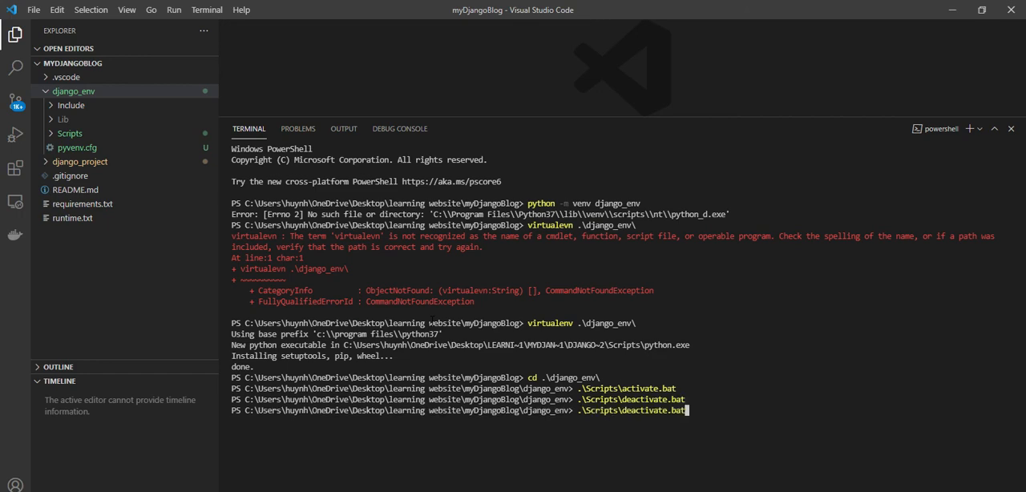